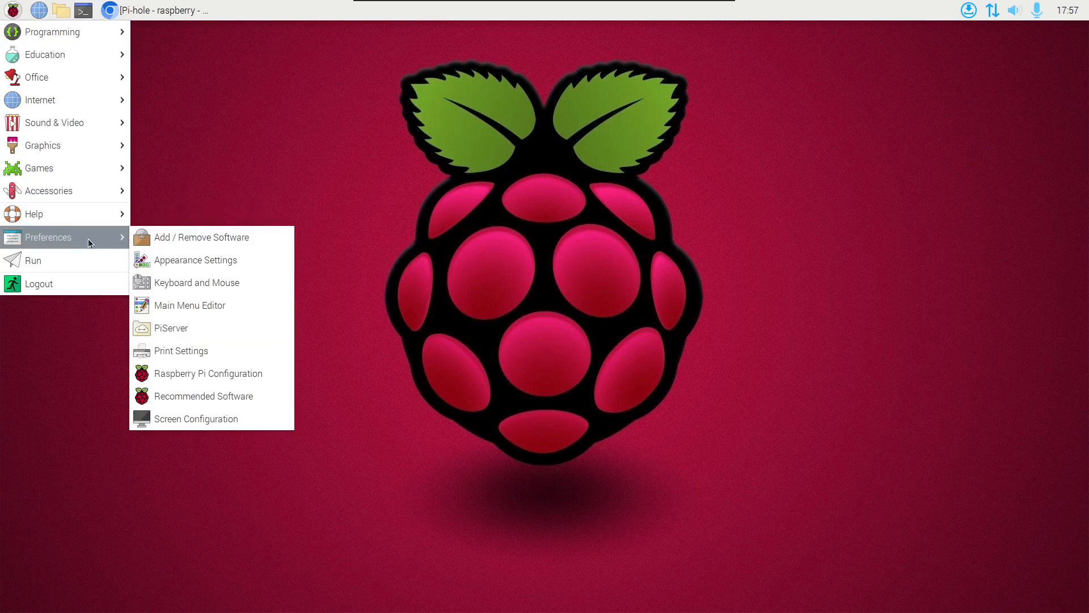
mouse_move(234, 241)
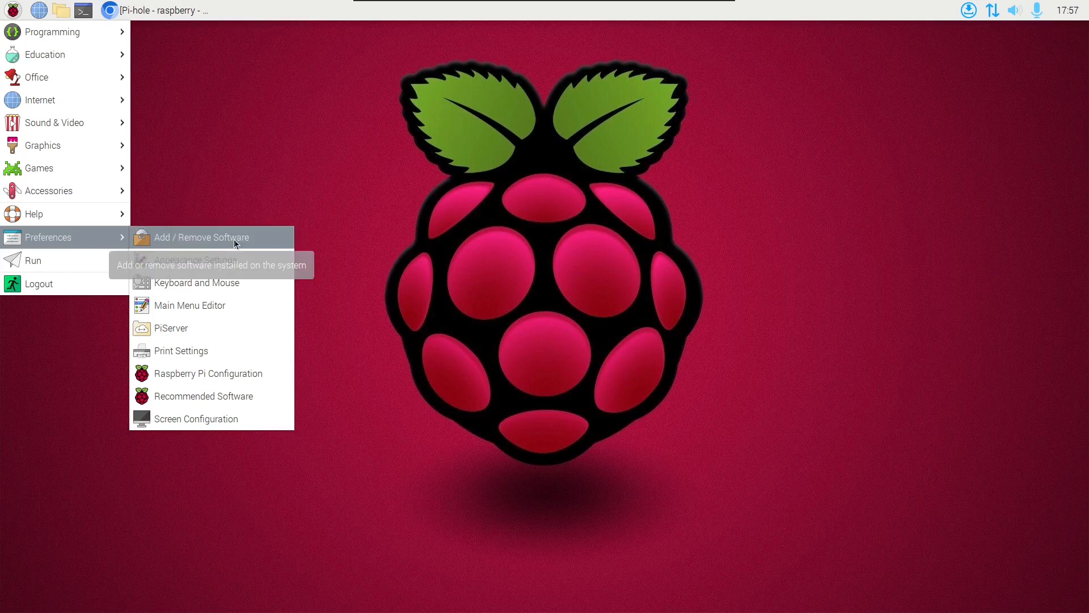
Launch Add / Remove Software and search for the gufw package
click(202, 237)
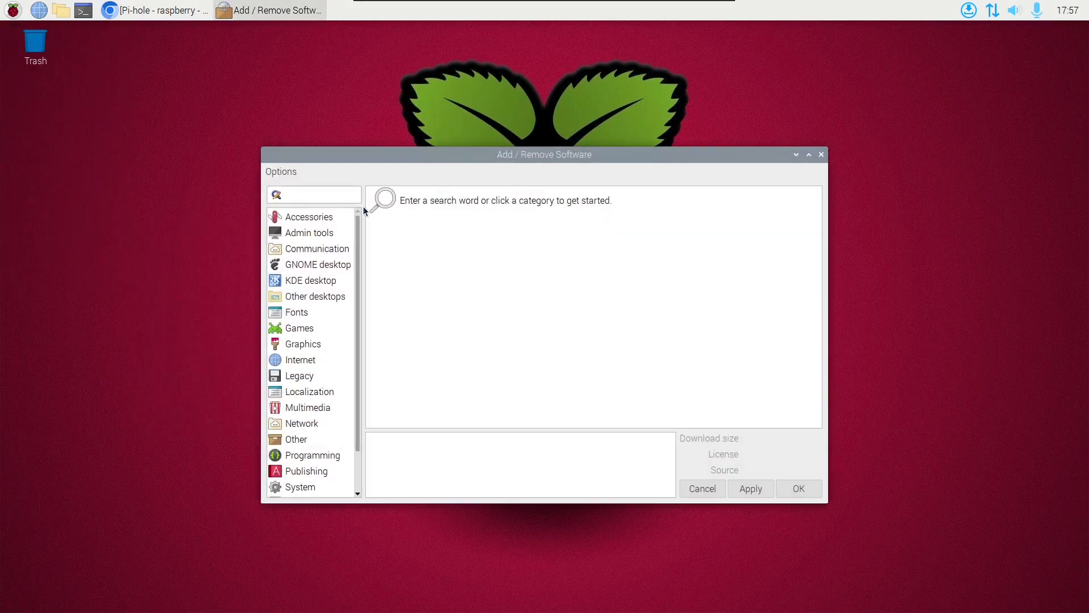
click(313, 194)
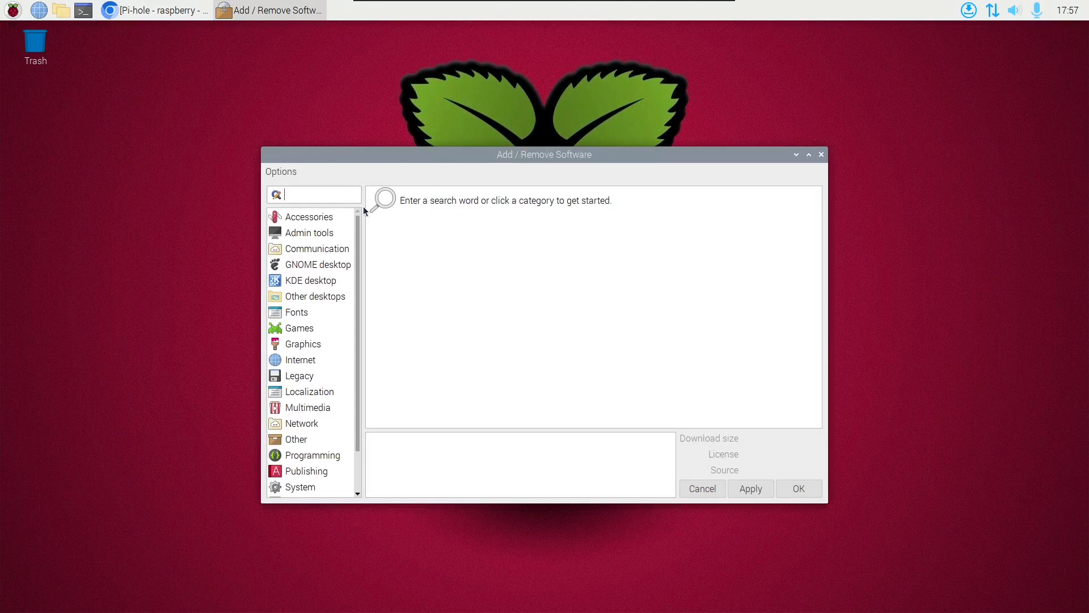
text(gu)
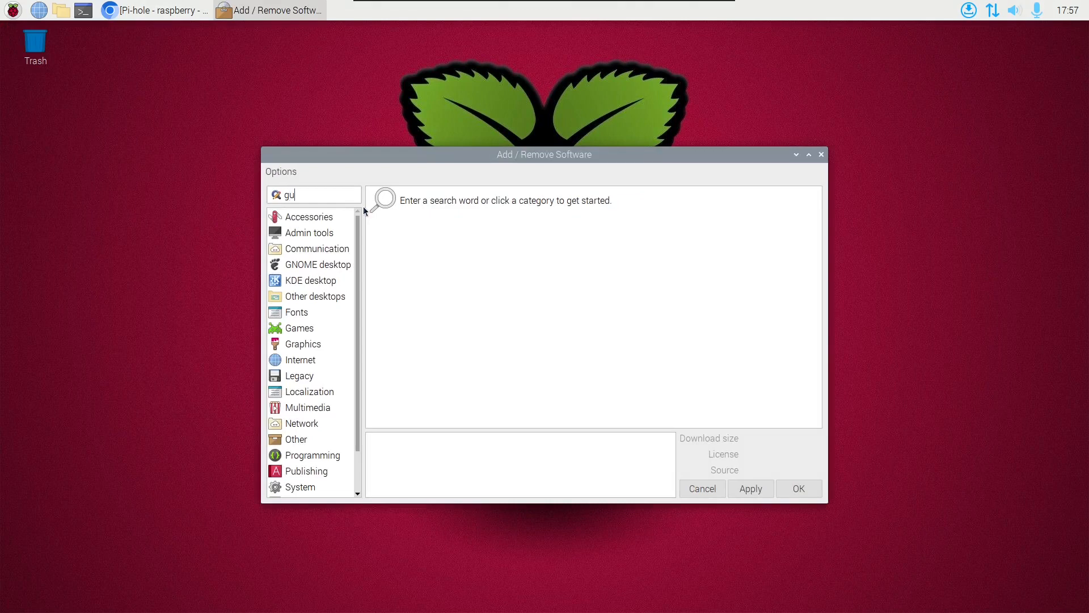
text(fw)
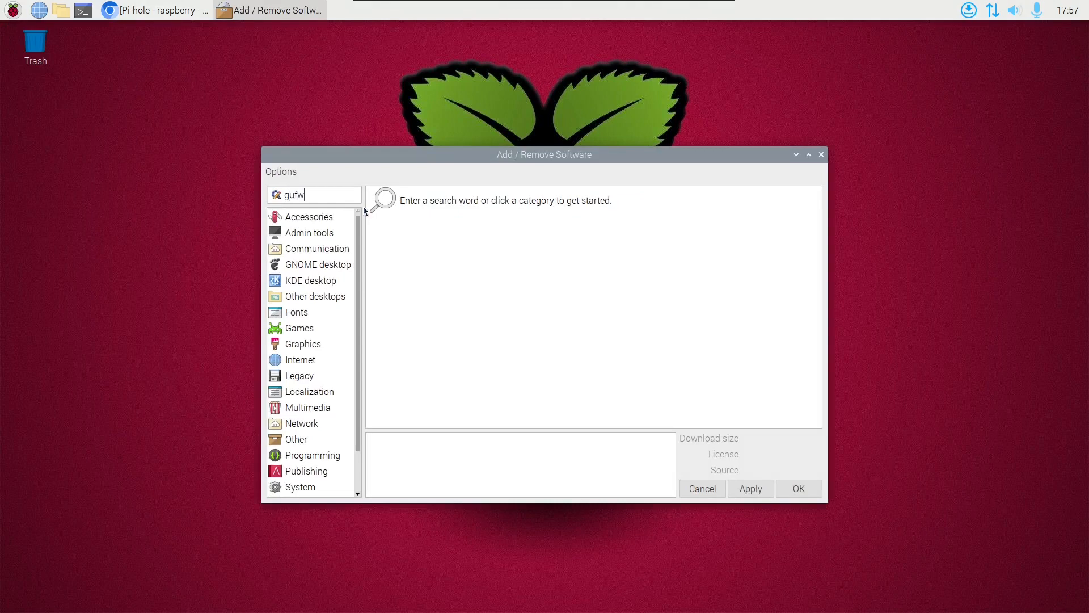
key(Return)
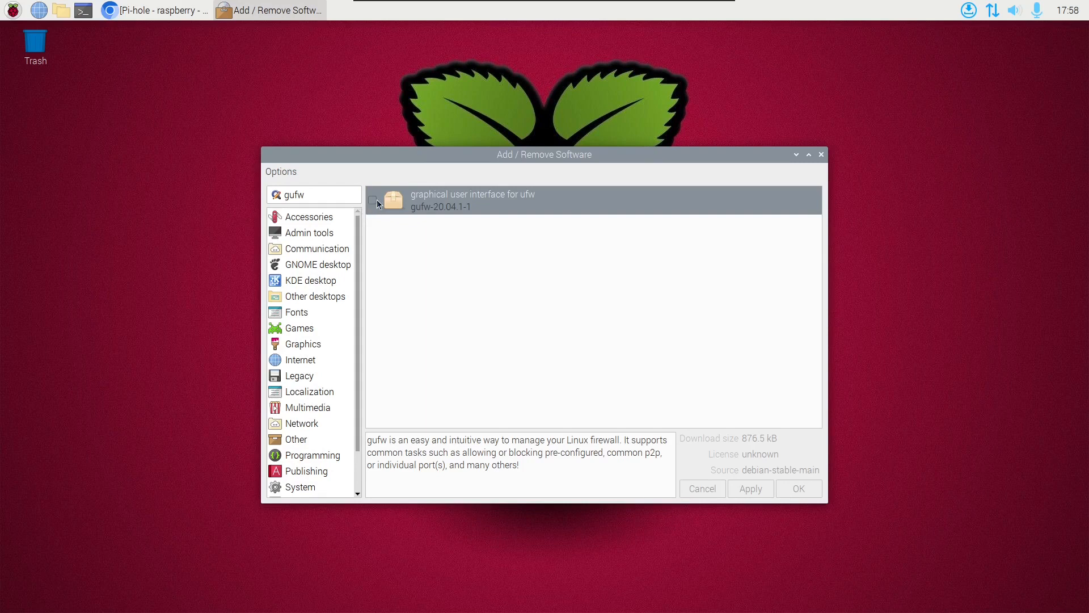
Mark gufw for installation, apply the change and authenticate to install it
click(373, 201)
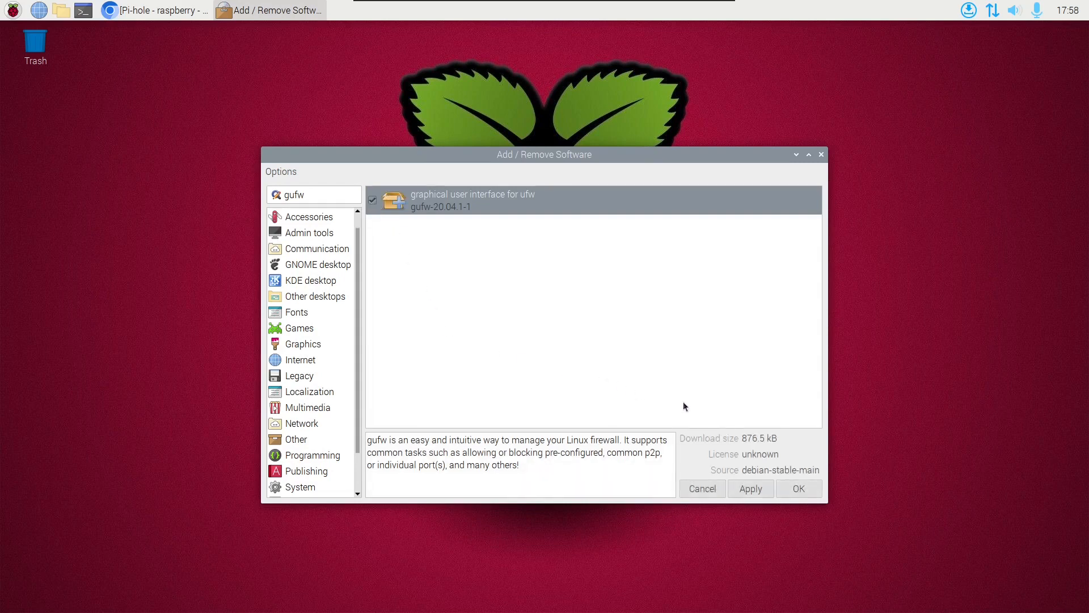
click(797, 488)
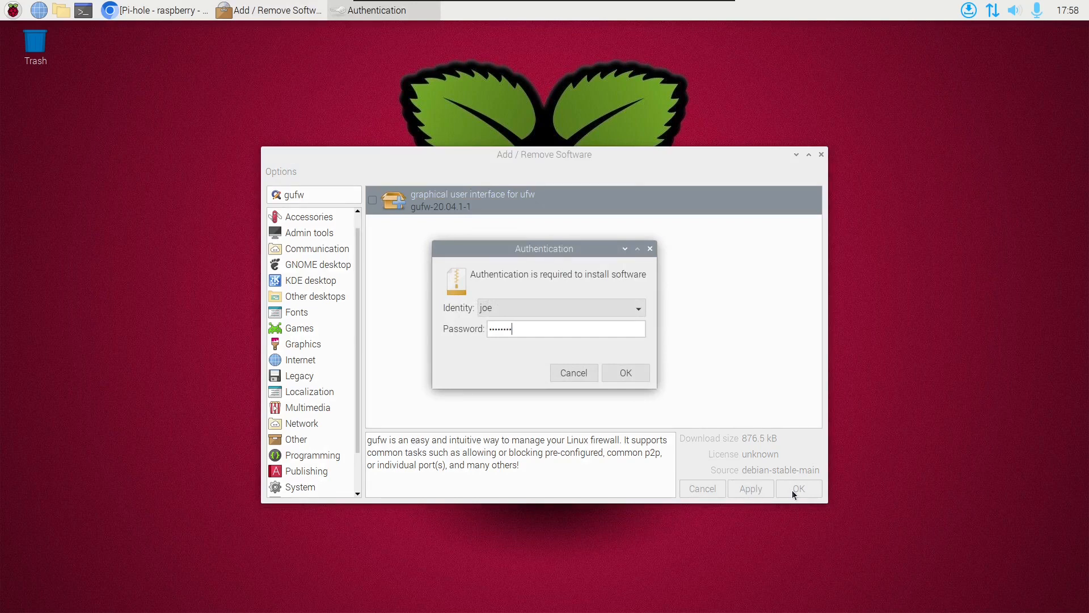
click(624, 372)
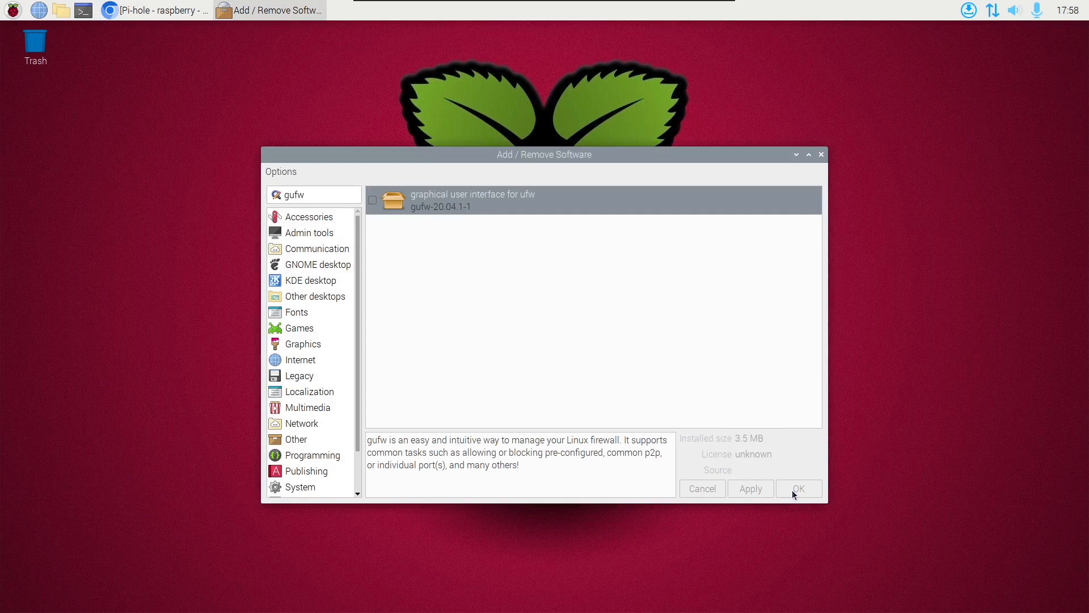
Close the installer and launch Firewall Configuration from Preferences, authenticating with the password
click(798, 488)
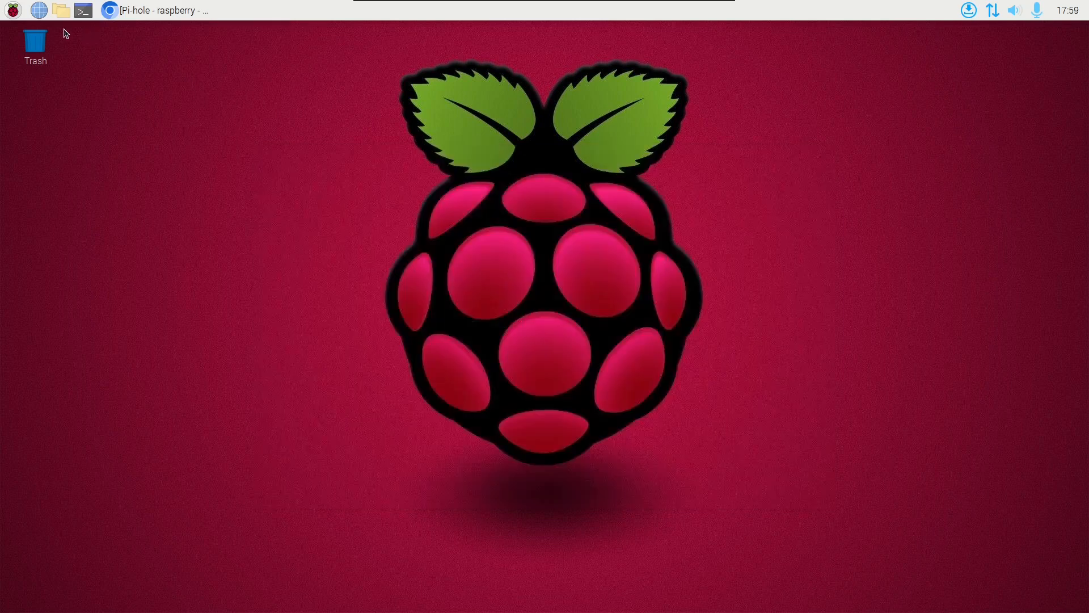
click(12, 10)
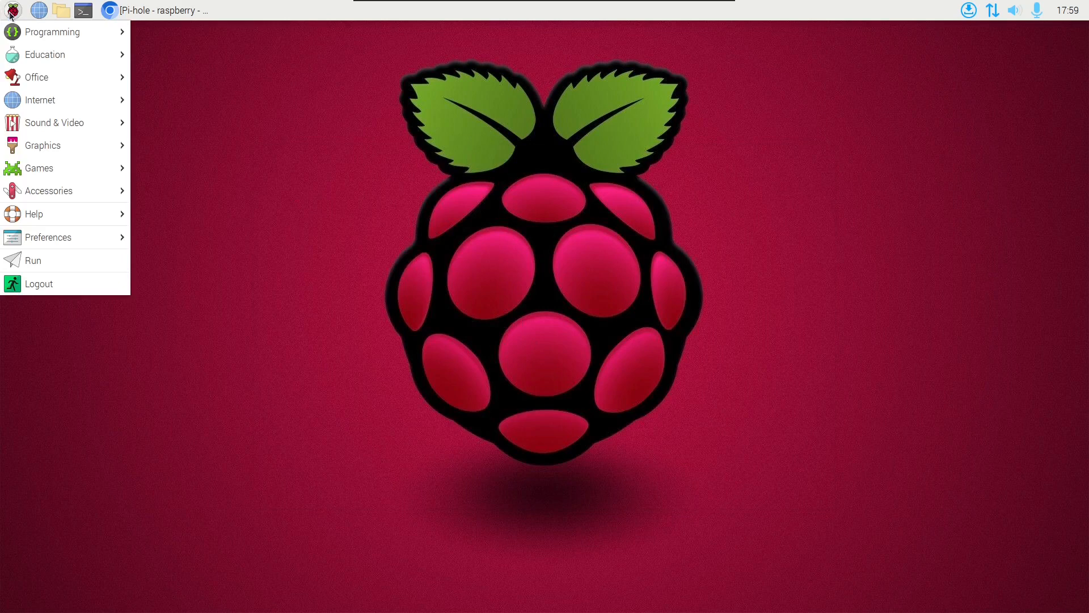
mouse_move(36, 77)
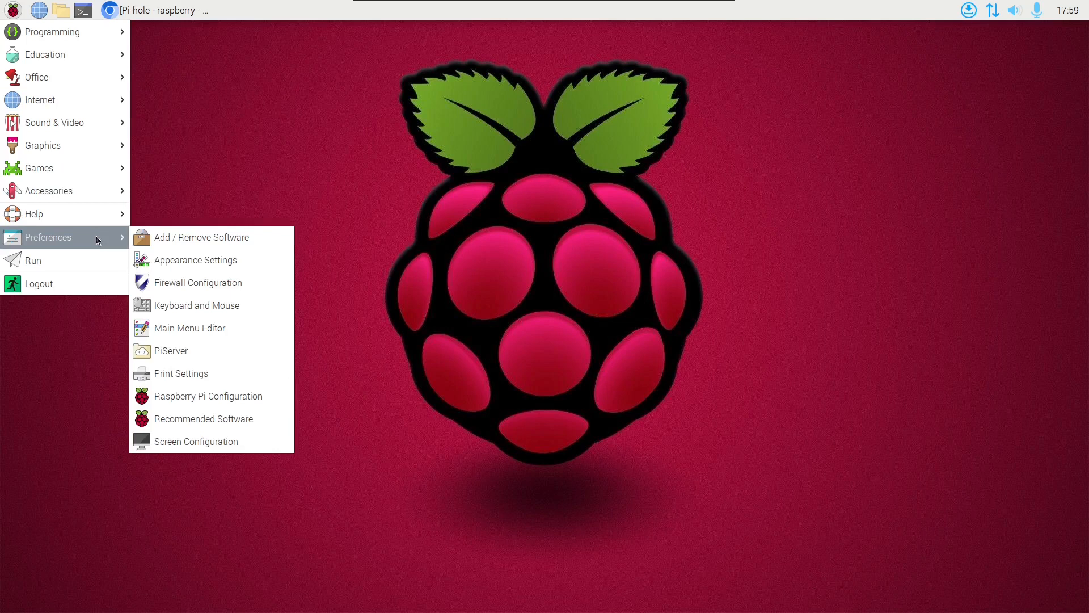
mouse_move(202, 237)
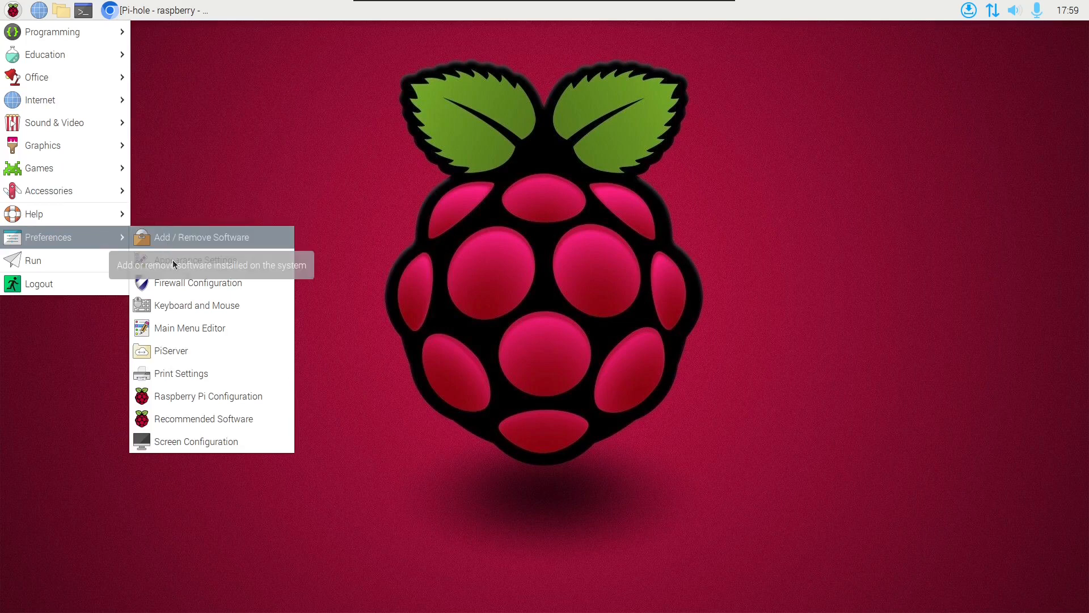
mouse_move(196, 283)
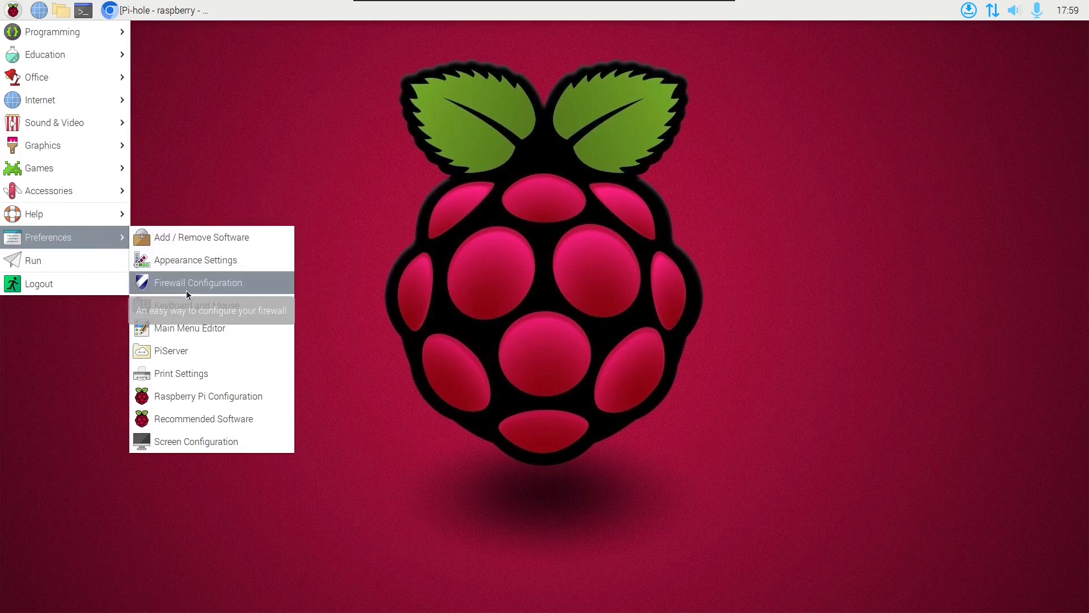
click(196, 283)
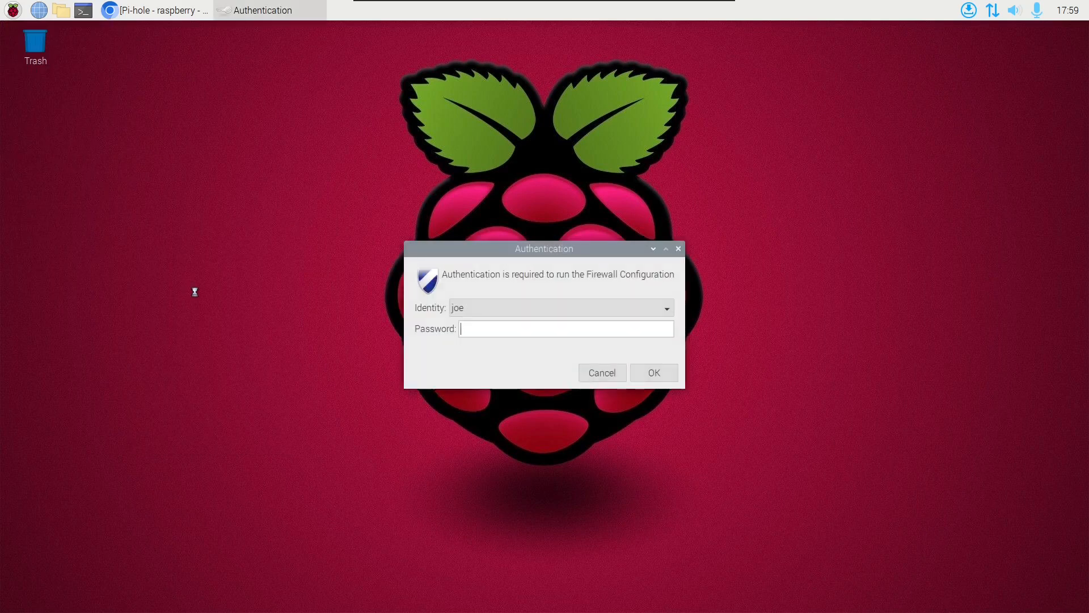
text(password)
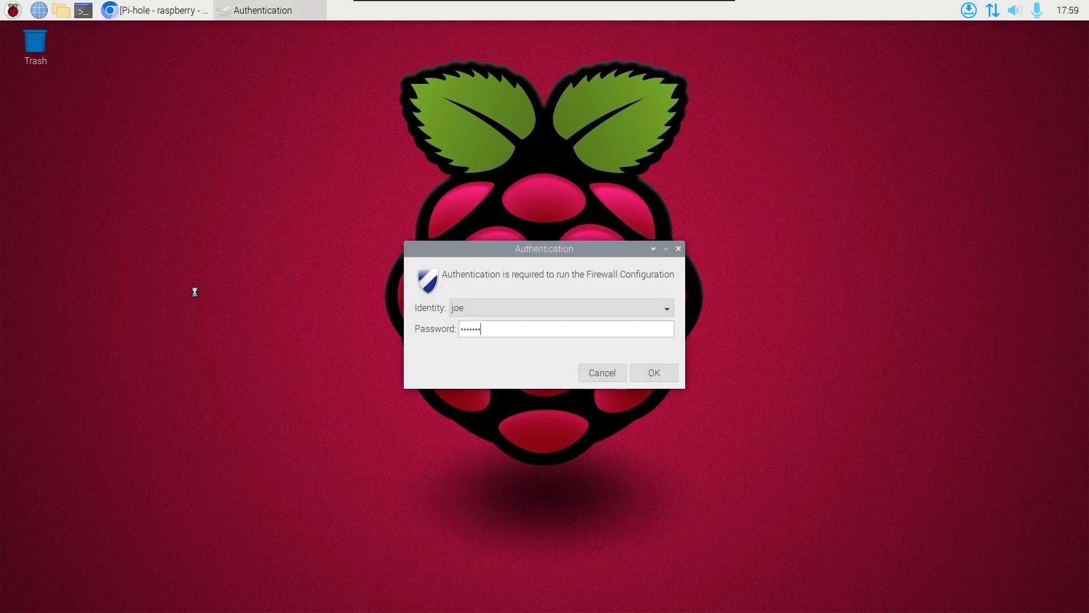
click(652, 372)
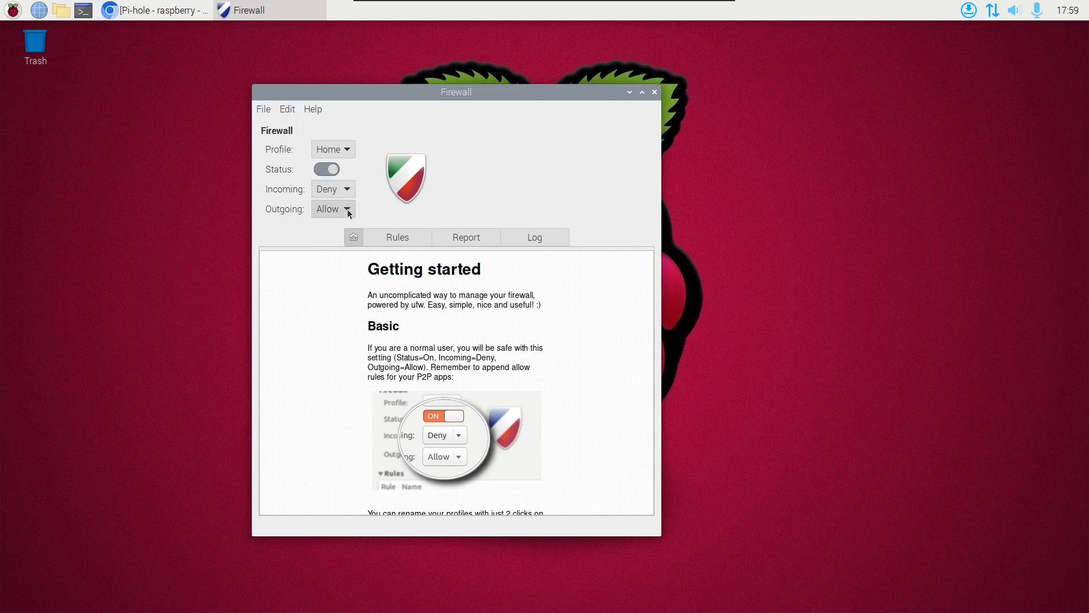
mouse_move(401, 234)
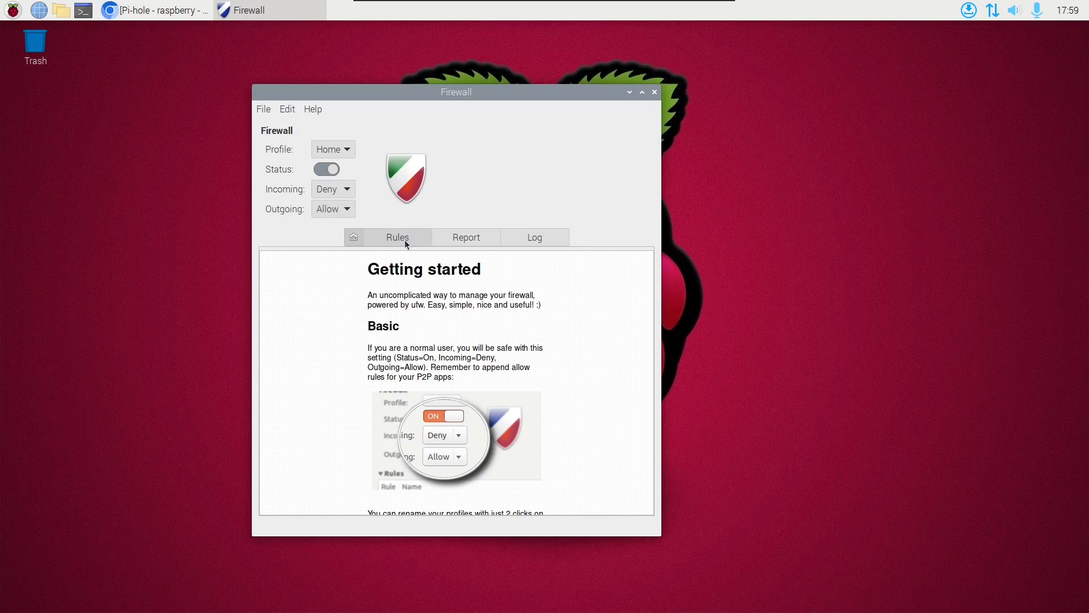
Show the Rules list with the two existing port 53 allow rules
click(397, 238)
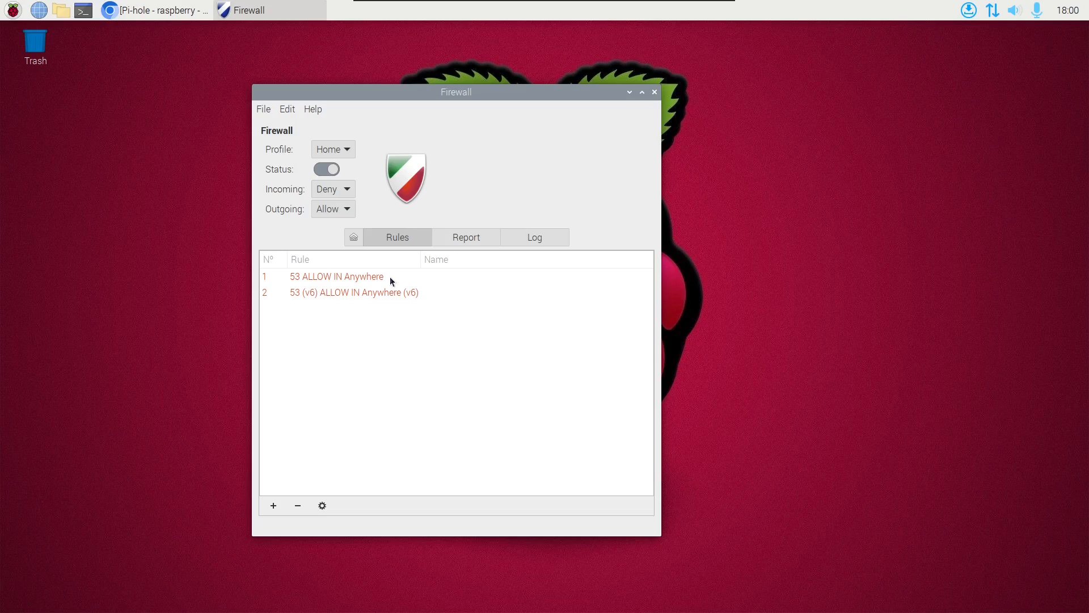
mouse_move(411, 350)
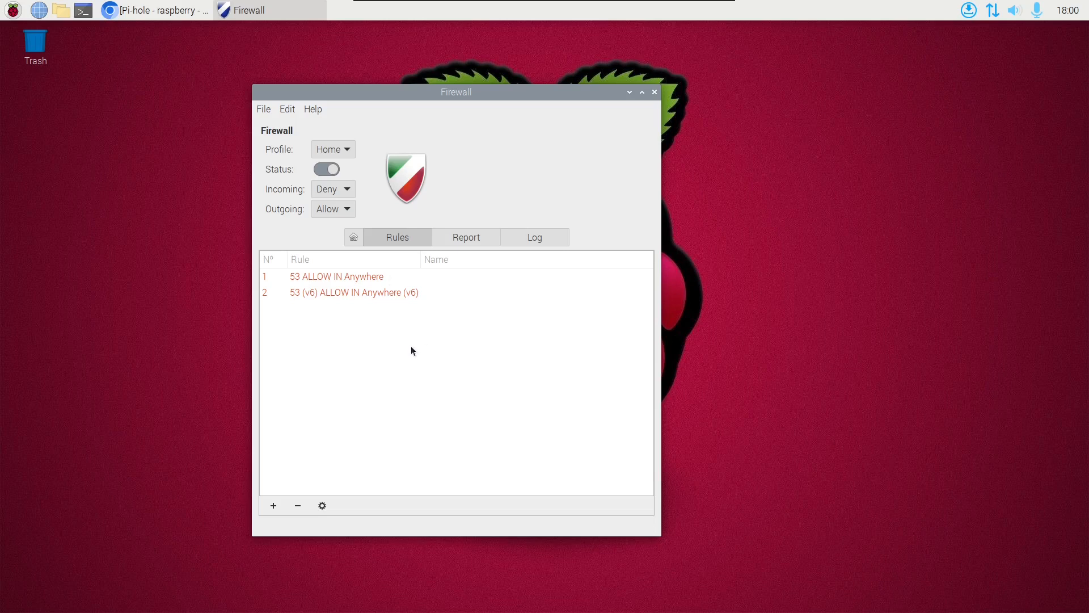
mouse_move(426, 357)
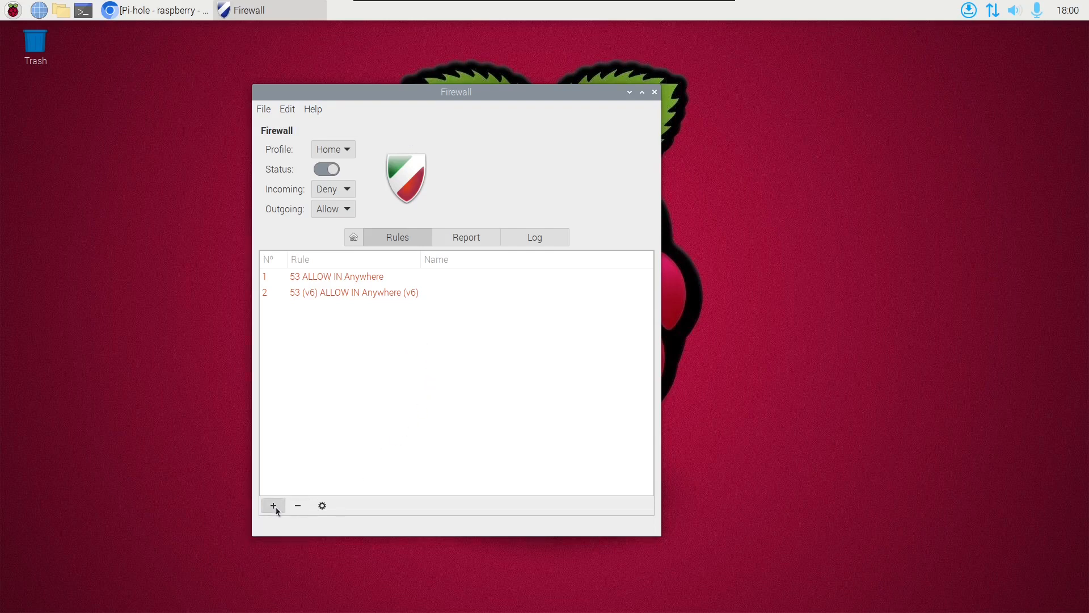
Start a new firewall rule in the Simple form named http
click(274, 505)
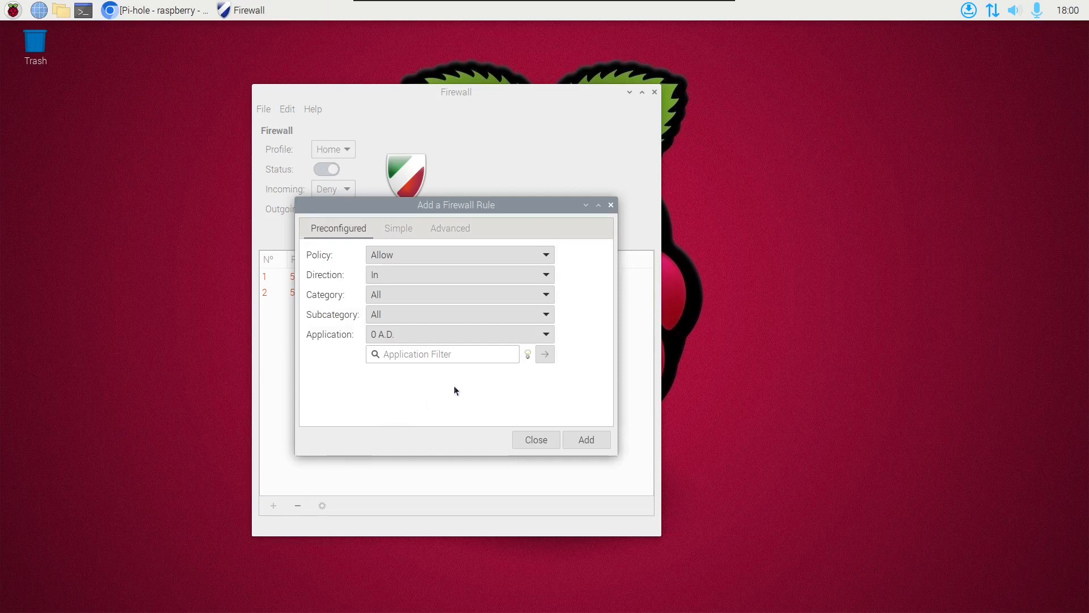
mouse_move(512, 295)
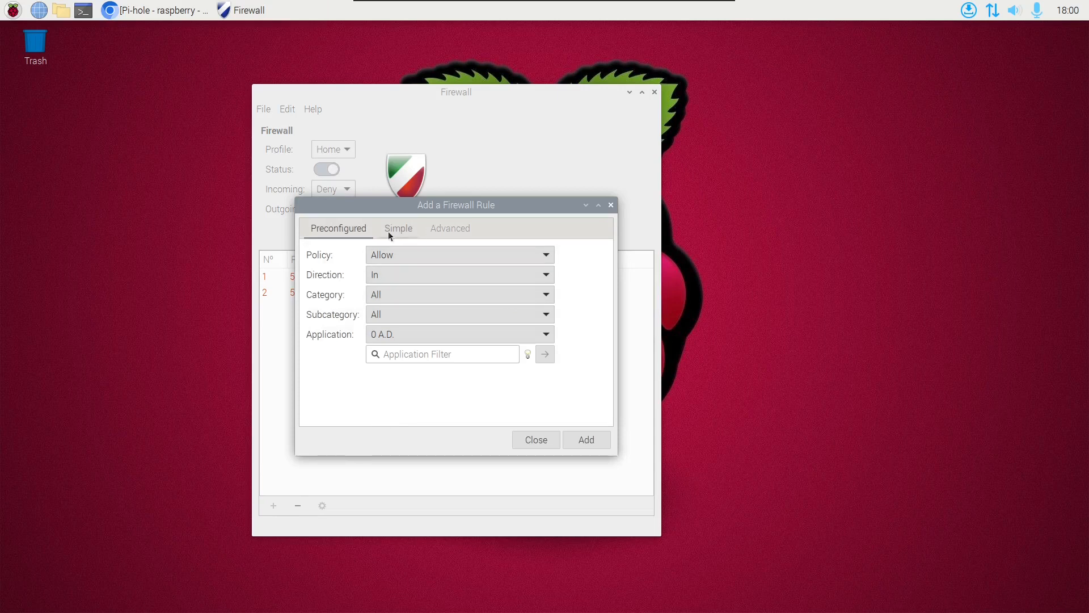
click(398, 228)
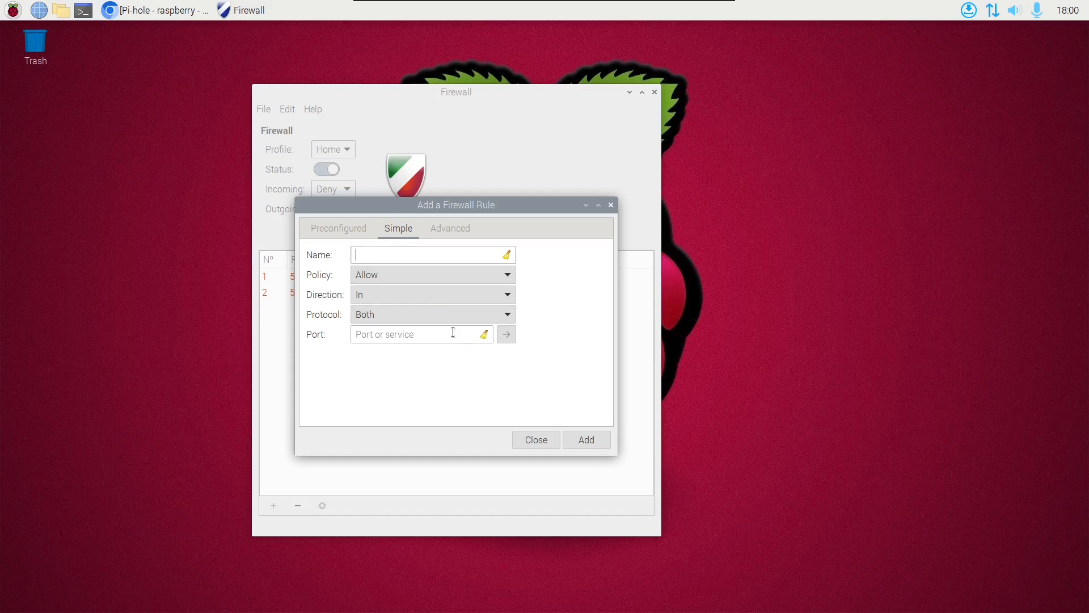
mouse_move(574, 329)
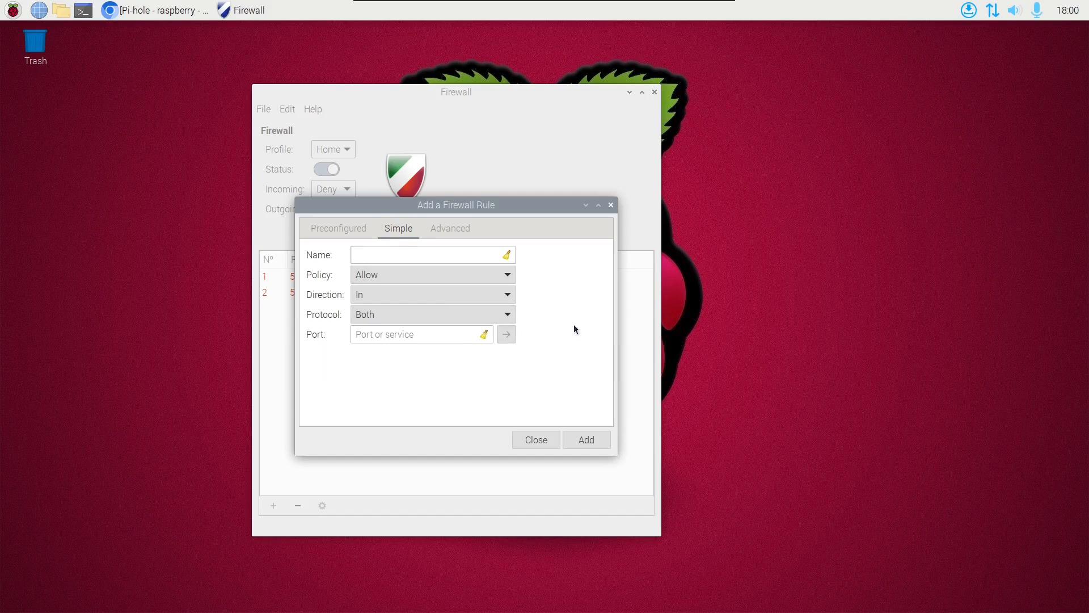
click(416, 255)
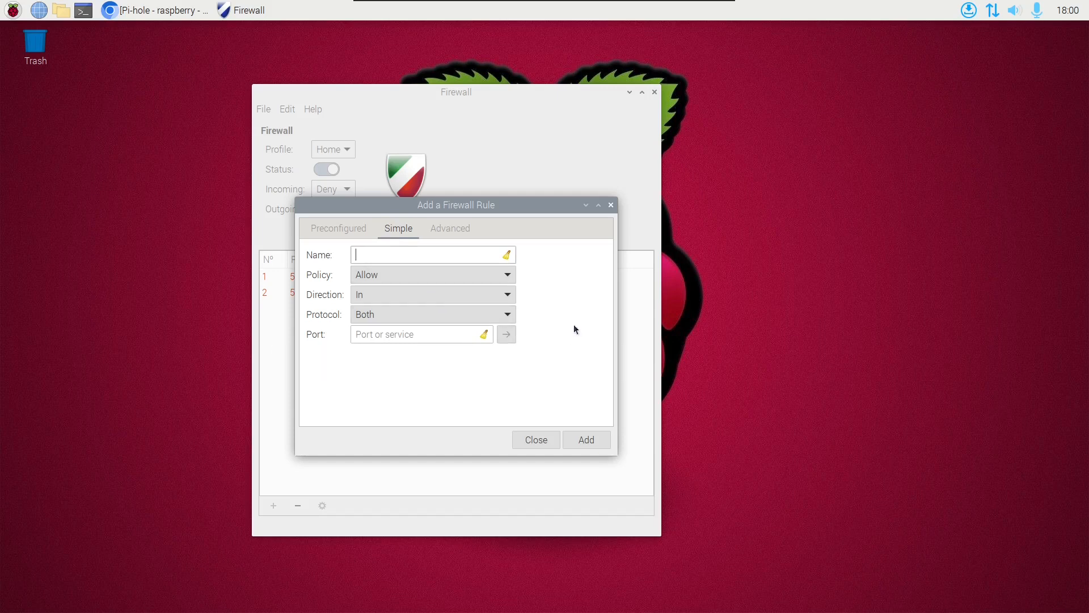
text(http)
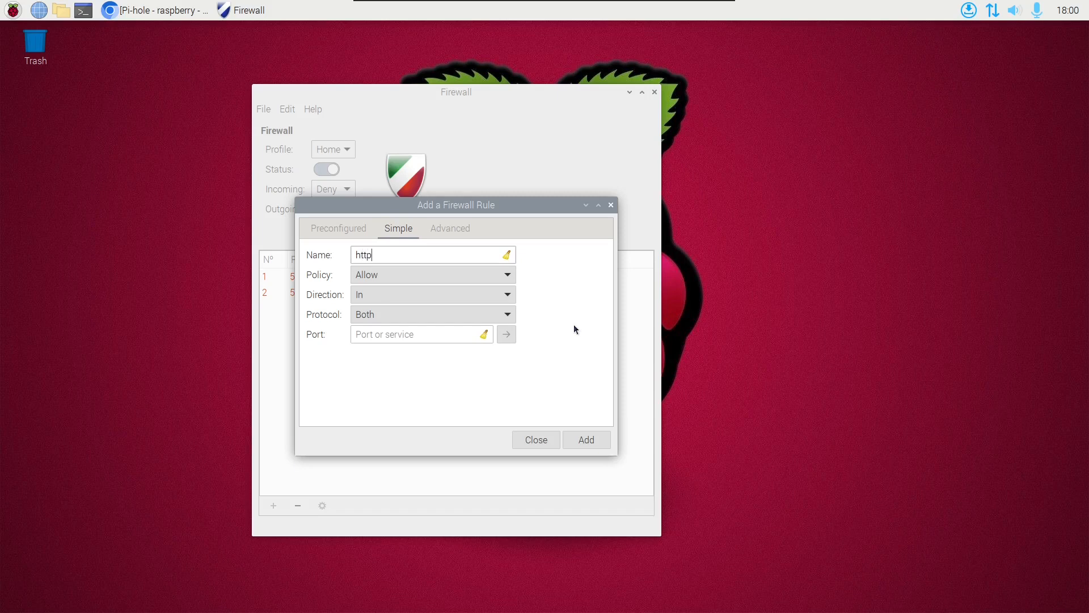
mouse_move(517, 294)
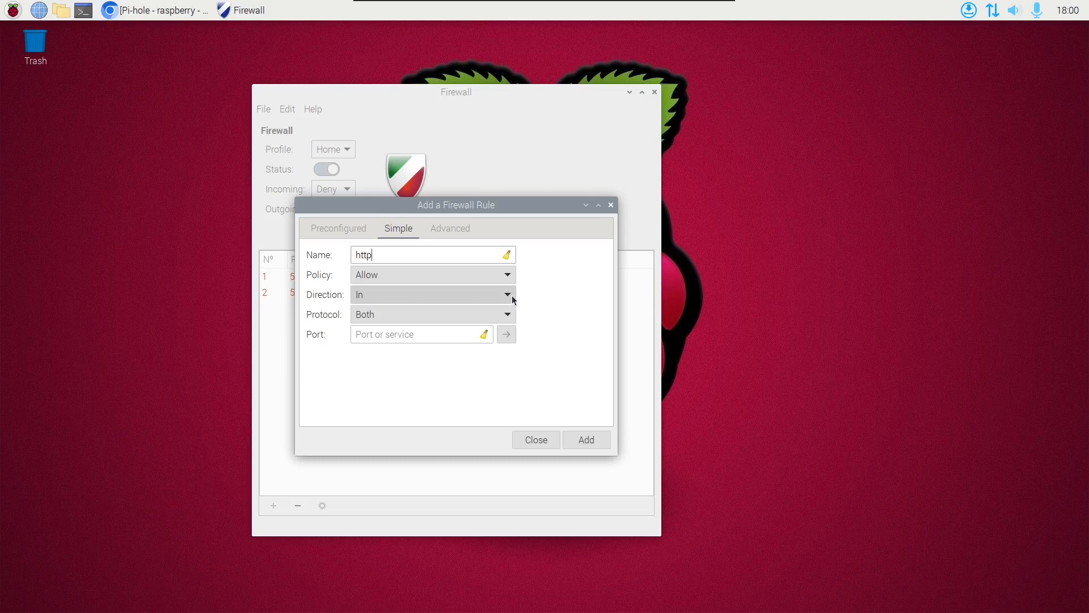
Set the http rule to TCP port 80 and add it to the rules list
click(507, 314)
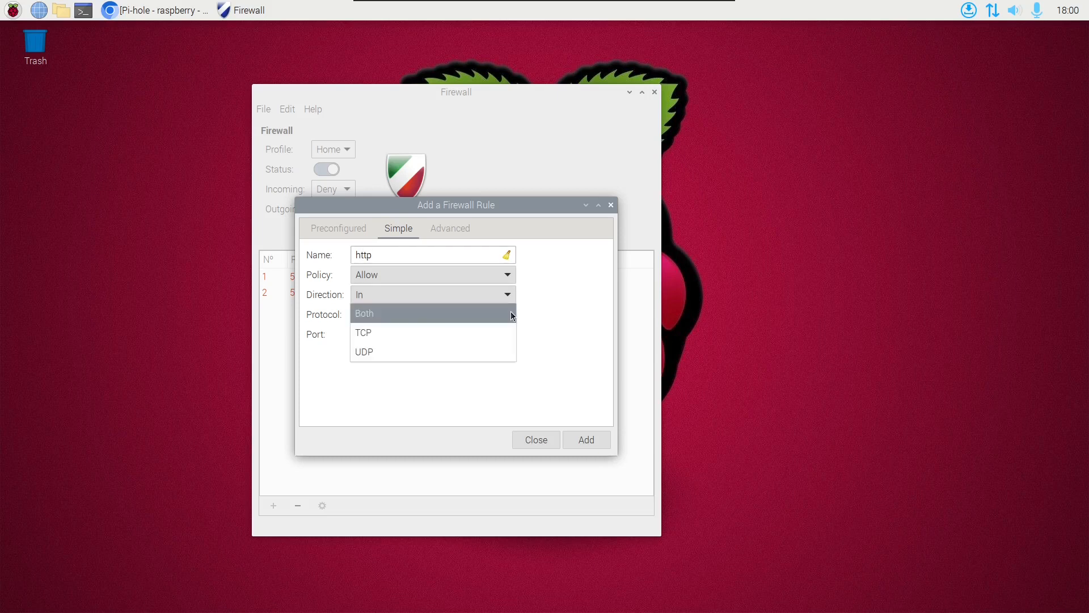
click(363, 332)
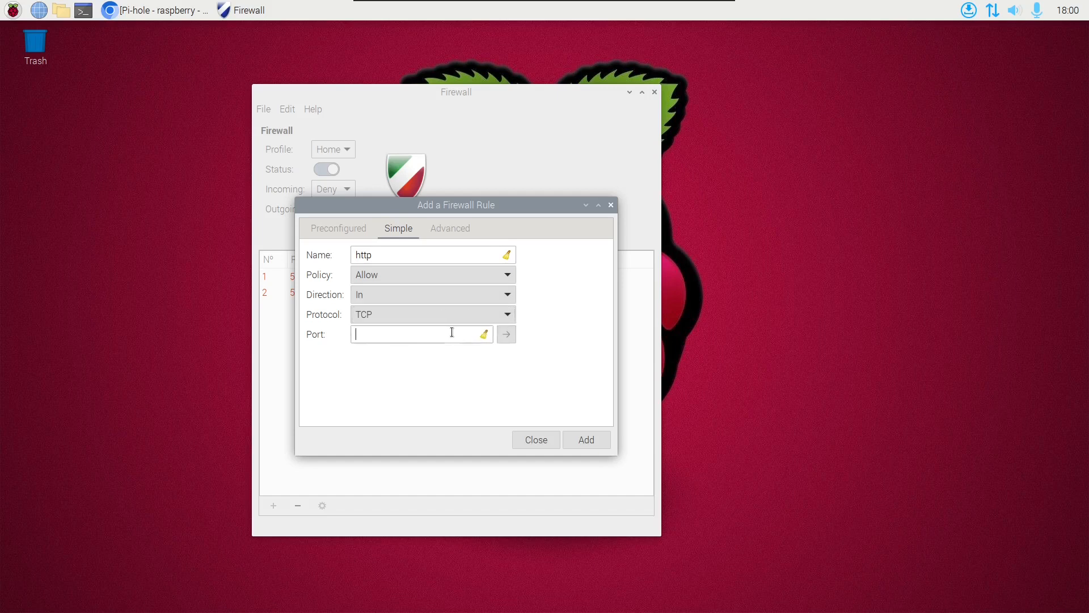
text(80)
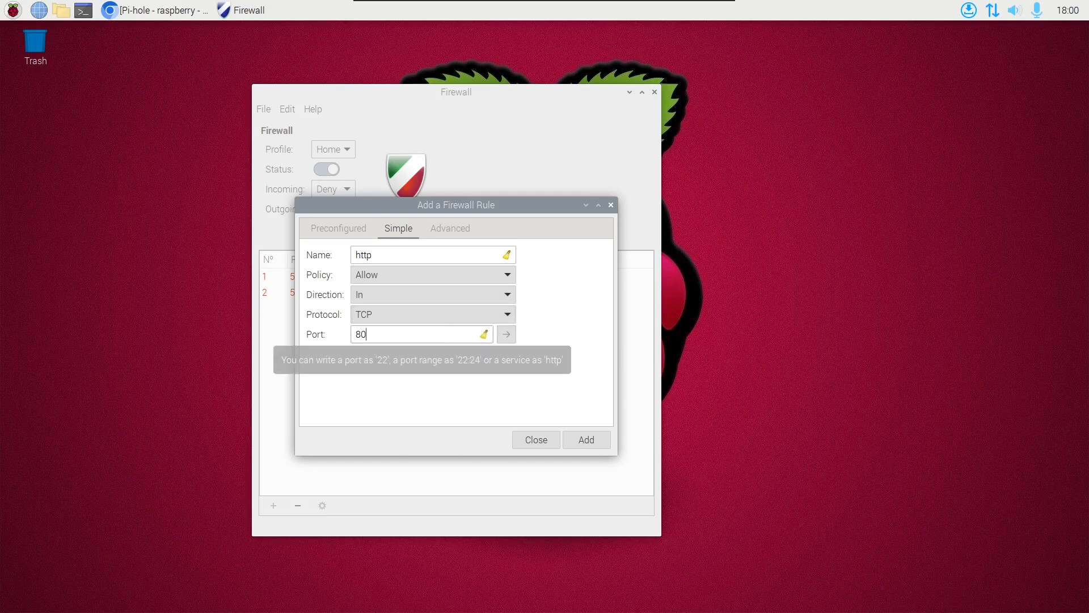
mouse_move(488, 397)
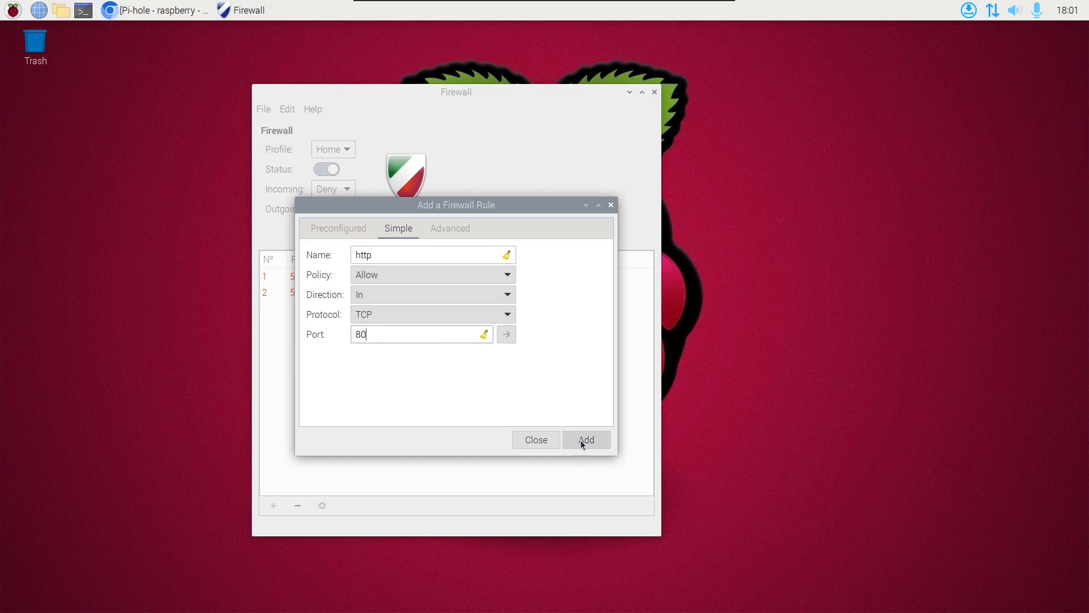
click(586, 439)
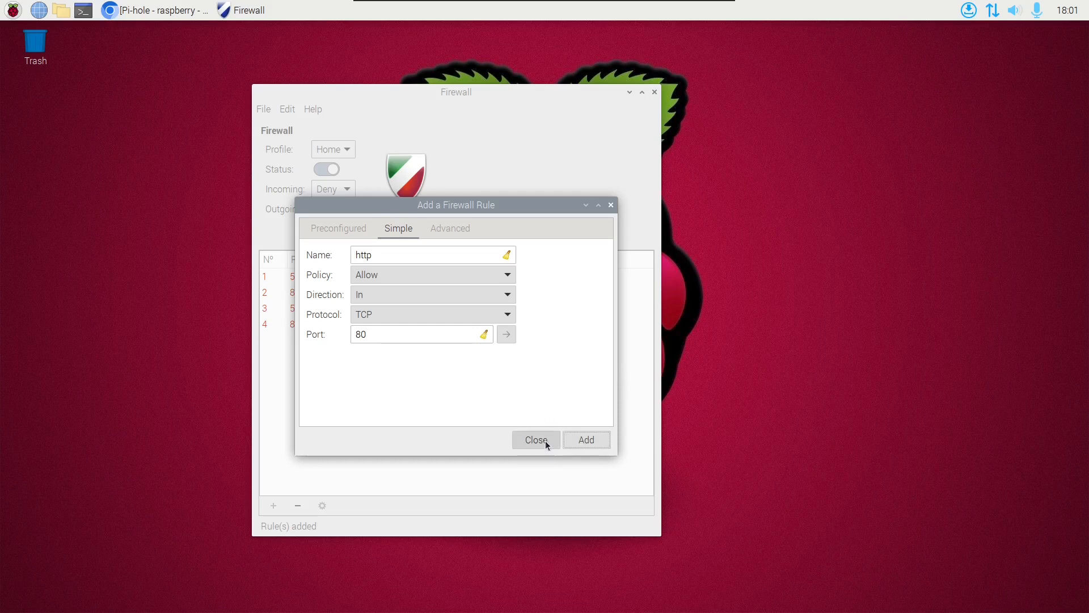
Close the rule dialog and delete the IPv4 80/tcp http rule
click(534, 439)
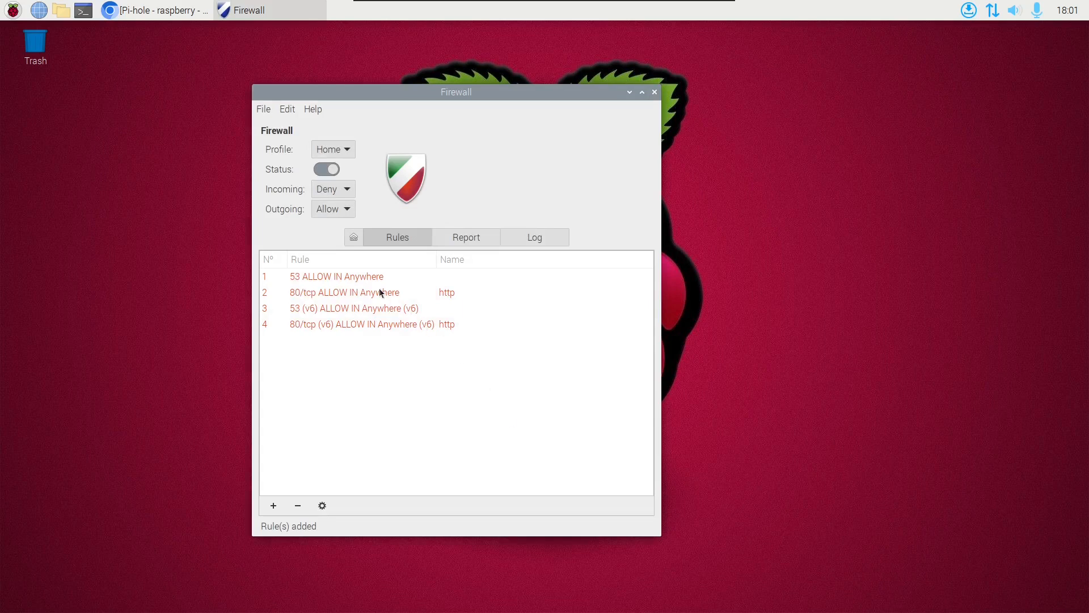
click(344, 291)
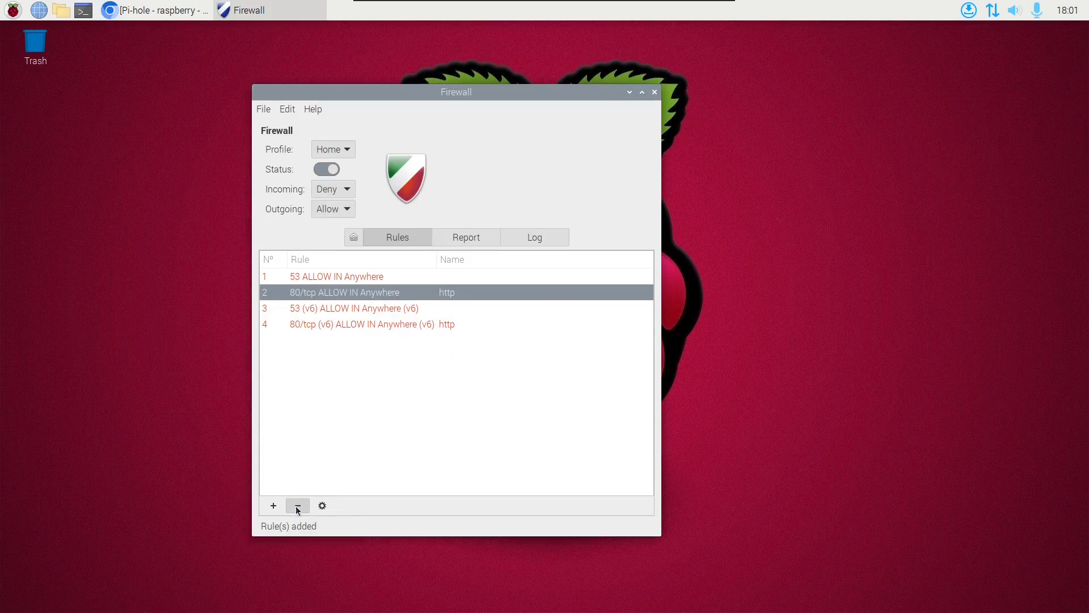
click(297, 504)
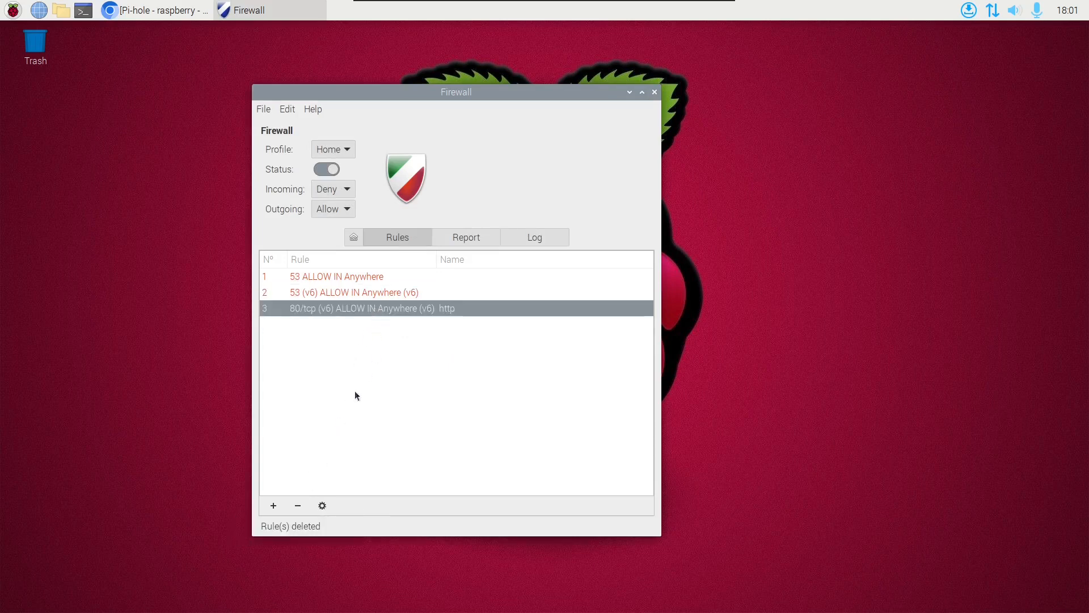
mouse_move(298, 505)
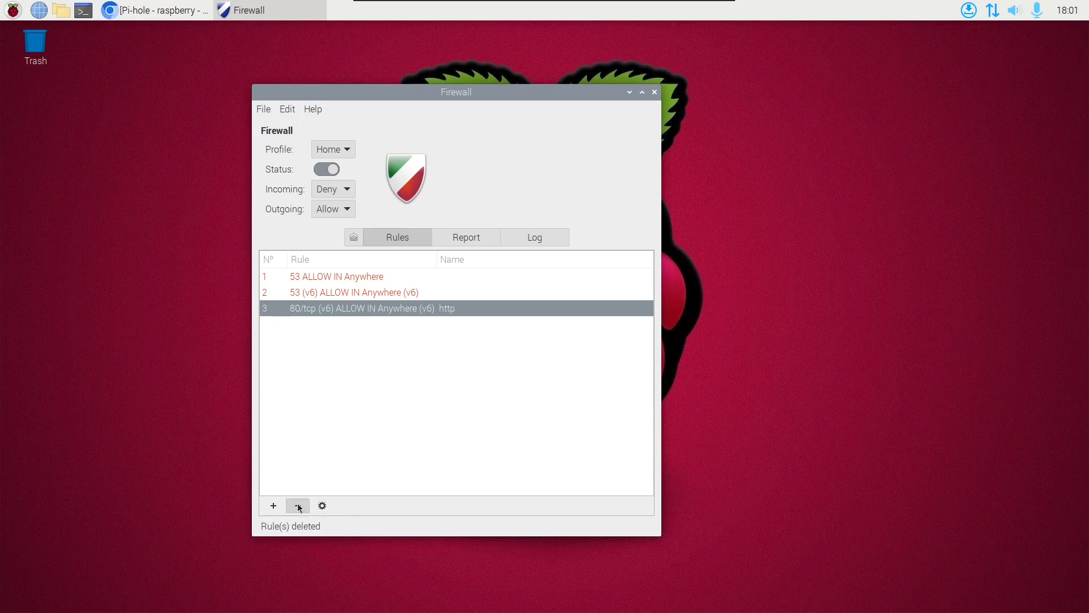
mouse_move(440, 359)
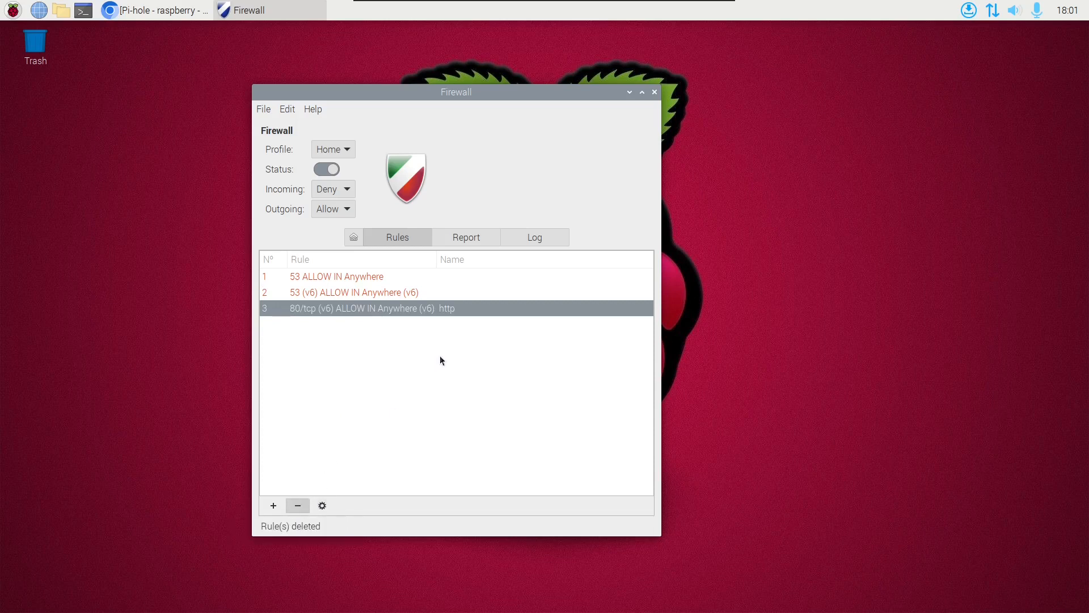
Delete the IPv6 80/tcp rule and toggle the firewall Status off then back on
click(297, 504)
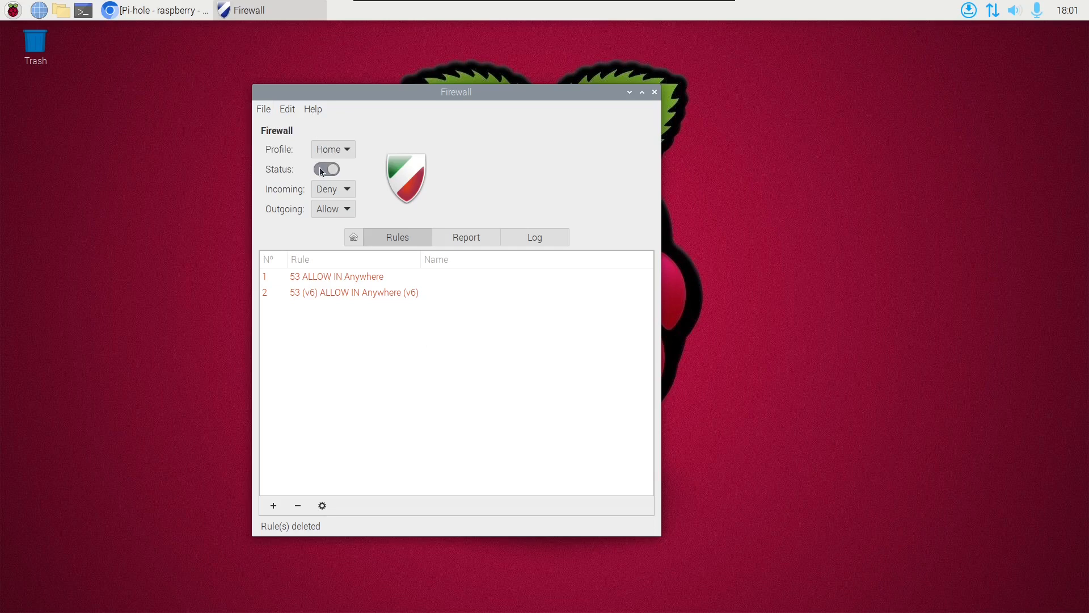
click(326, 169)
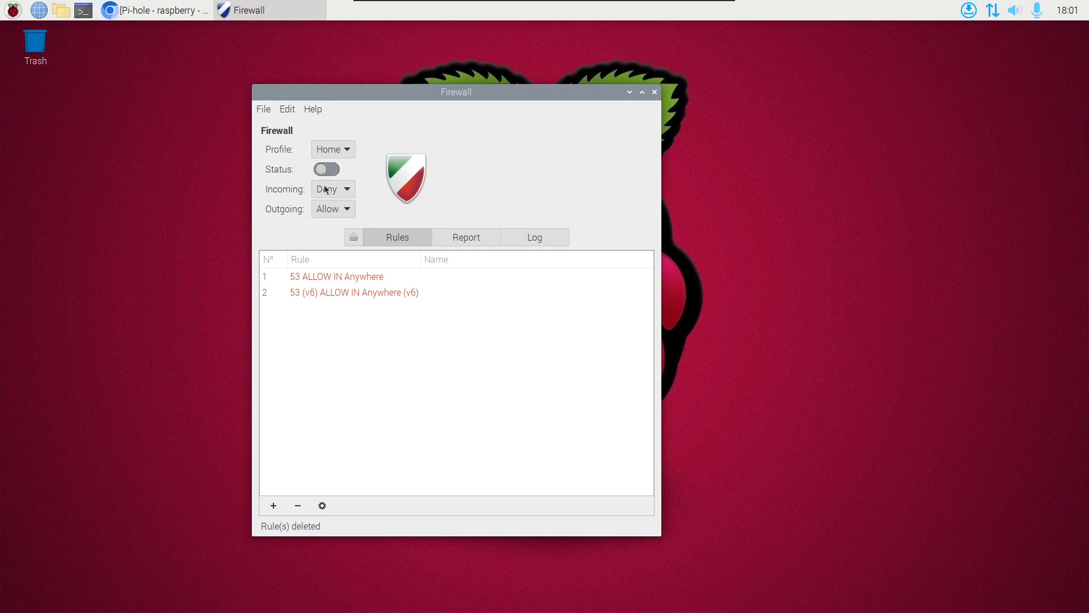
click(326, 169)
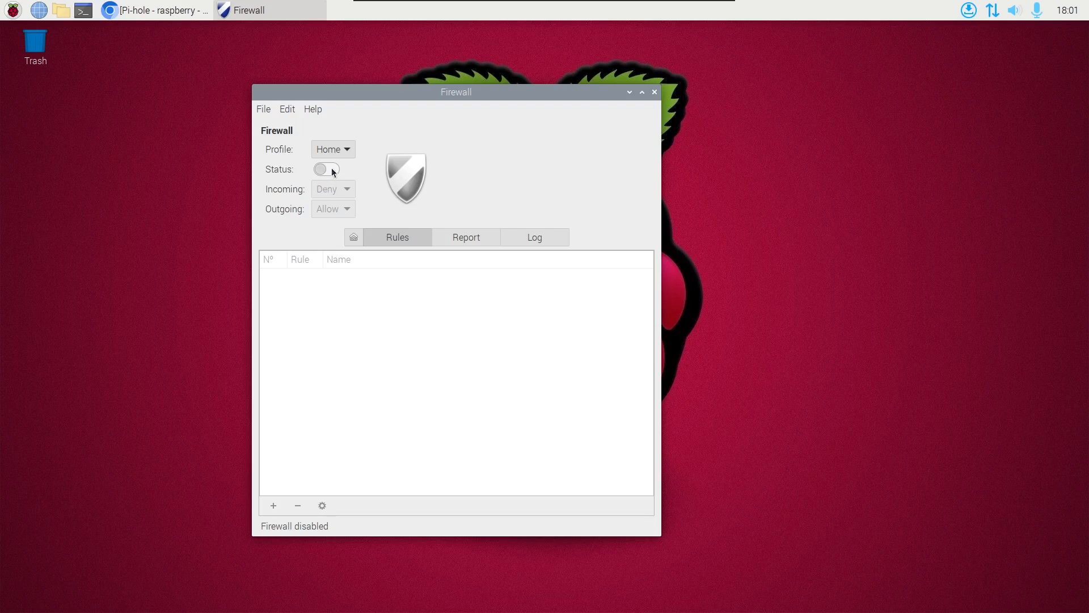
click(325, 169)
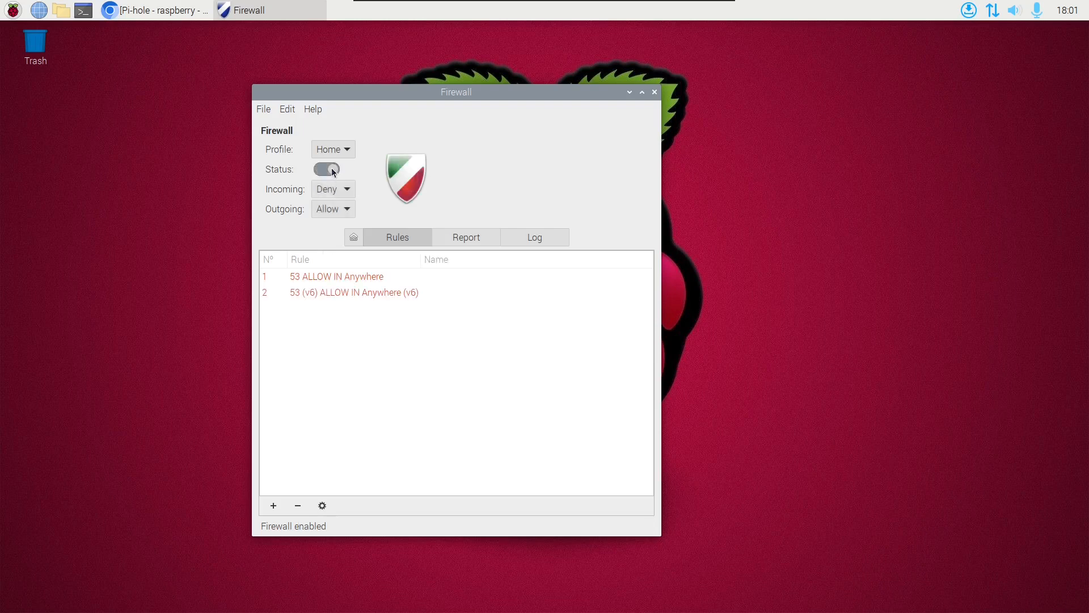
mouse_move(663, 98)
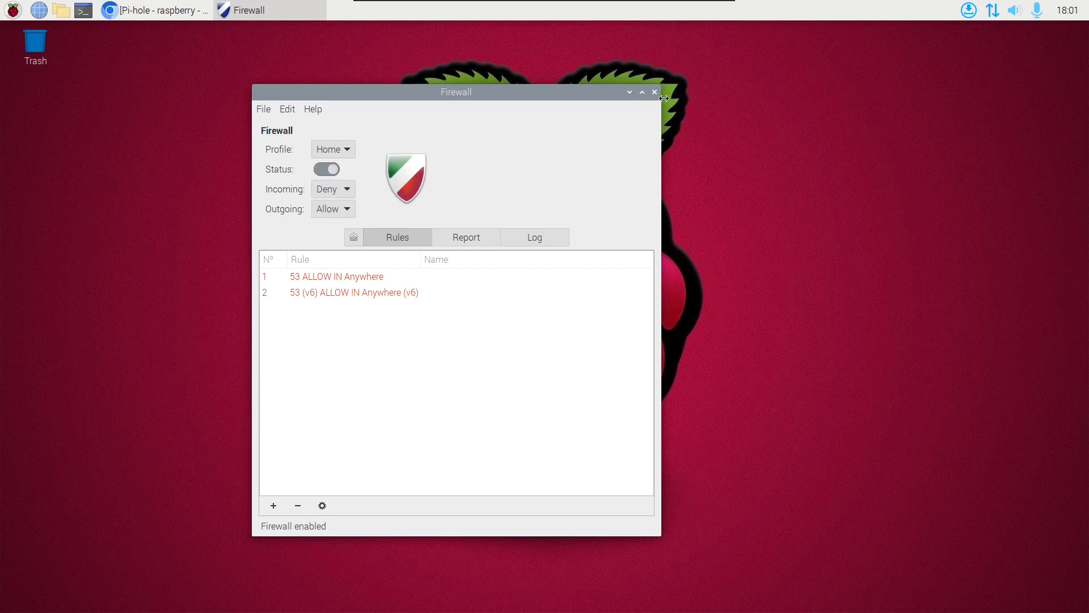